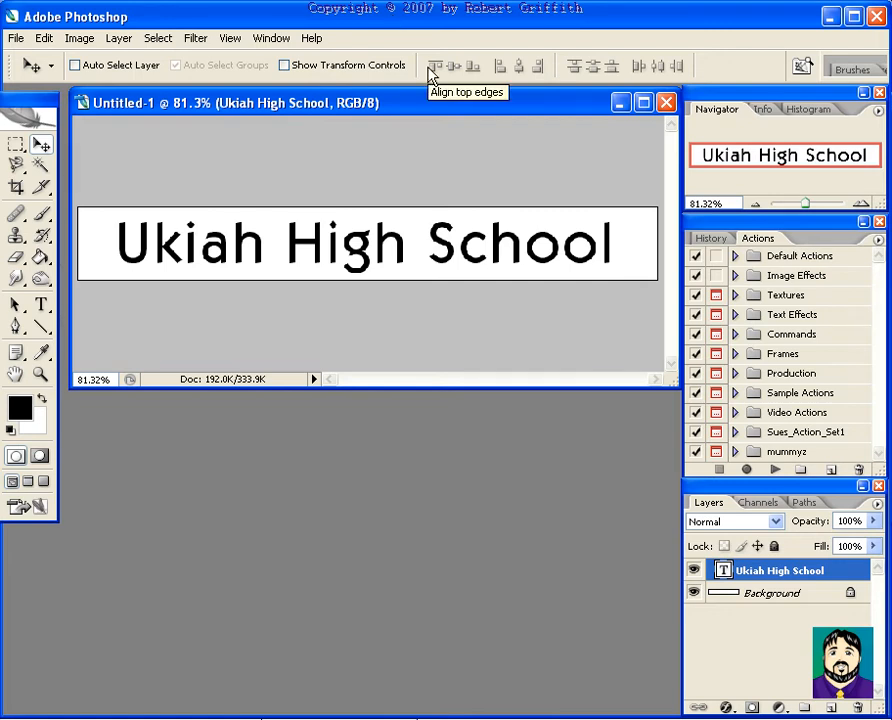
{"action": "mouse_move", "coordinate": [206, 262]}
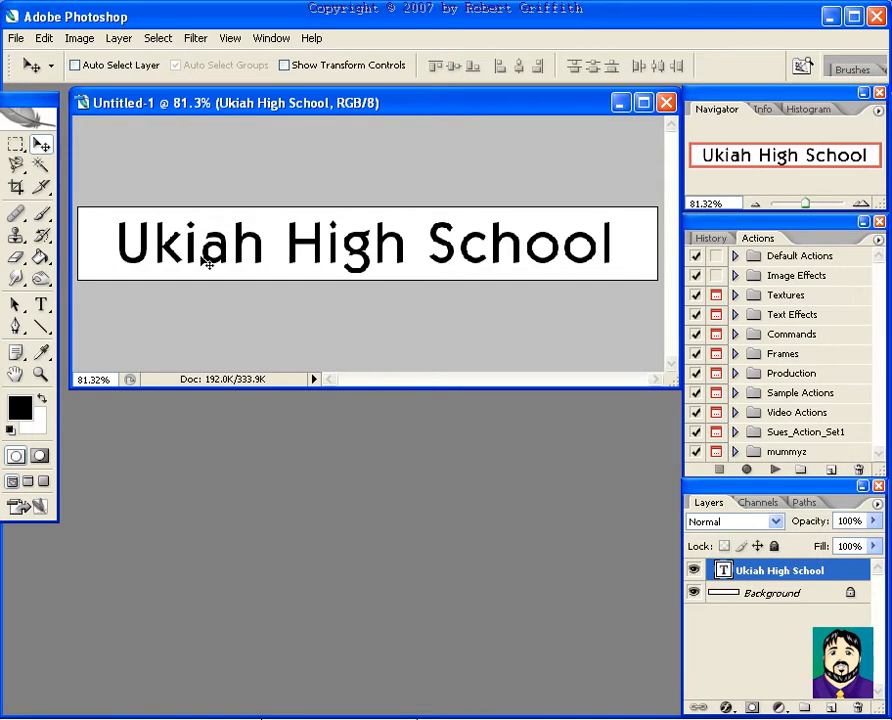
{"action": "mouse_move", "coordinate": [170, 262]}
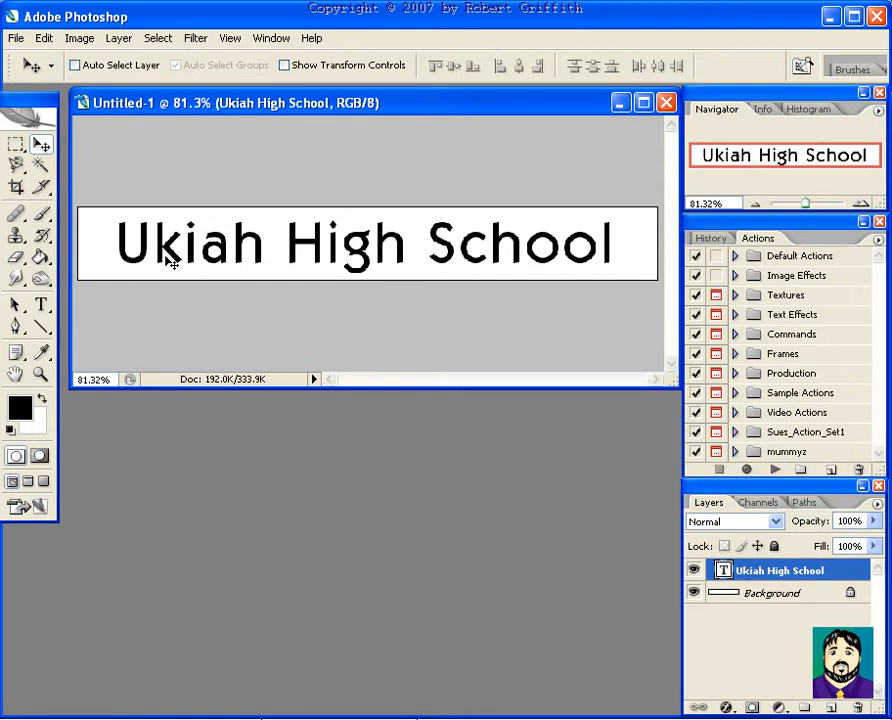
{"action": "mouse_move", "coordinate": [450, 260]}
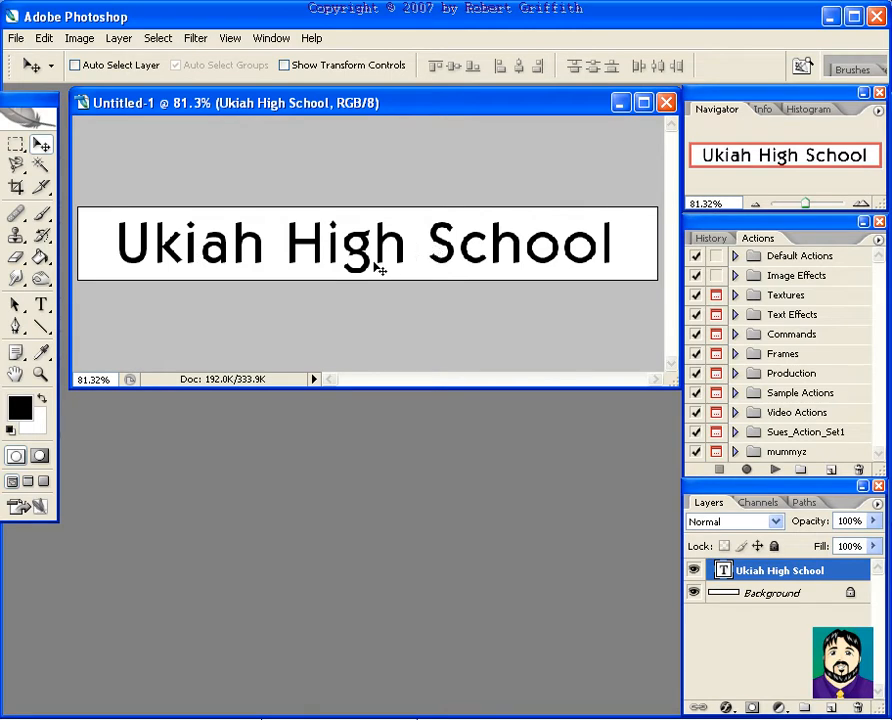
{"action": "mouse_move", "coordinate": [332, 253]}
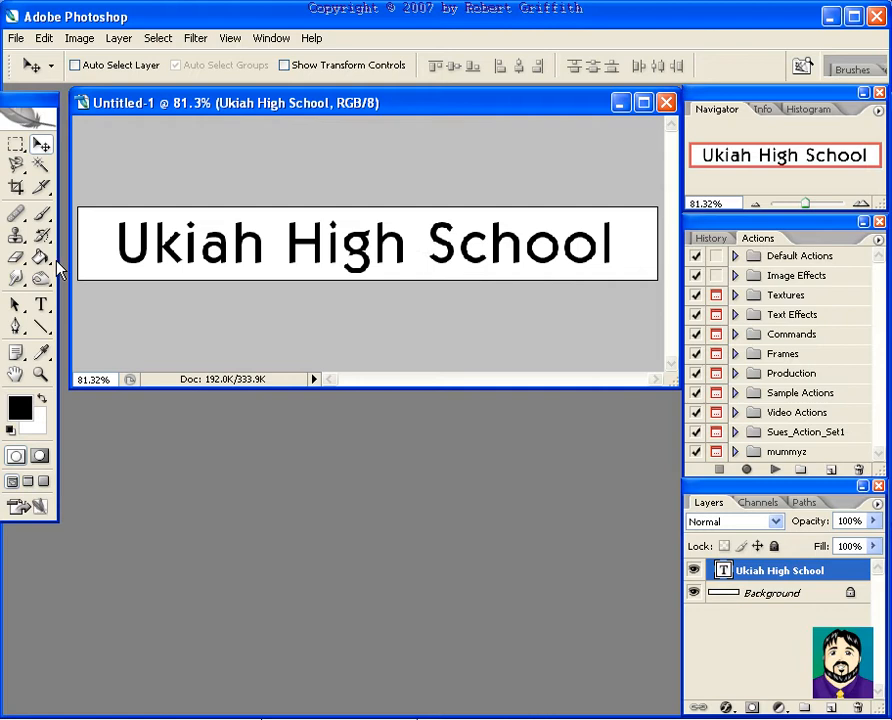
- Apply a Drop Shadow layer style to the 'Ukiah High School' text layer
{"action": "left_click", "coordinate": [41, 304]}
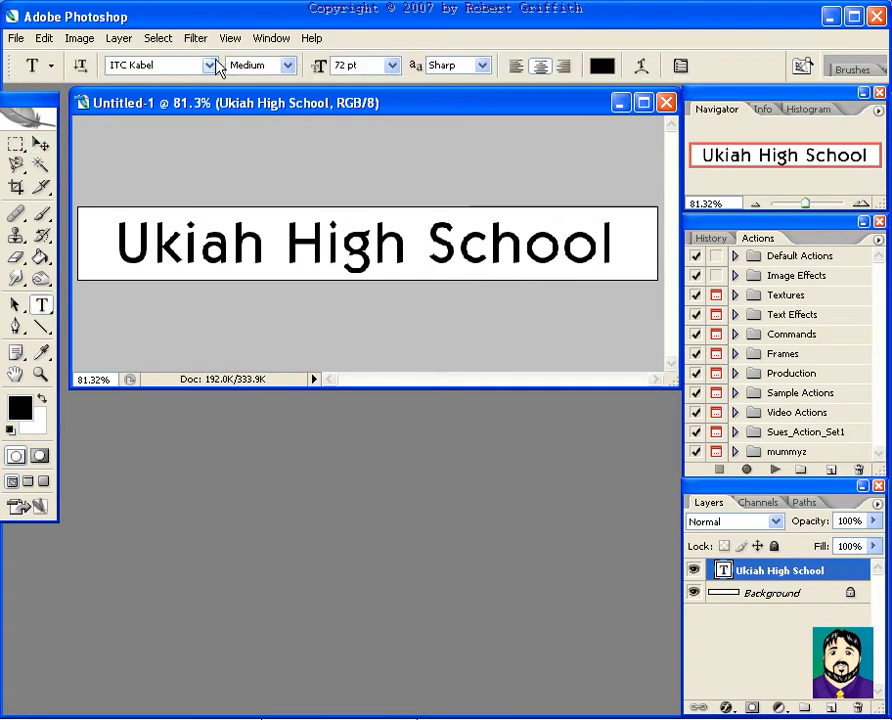
{"action": "mouse_move", "coordinate": [323, 194]}
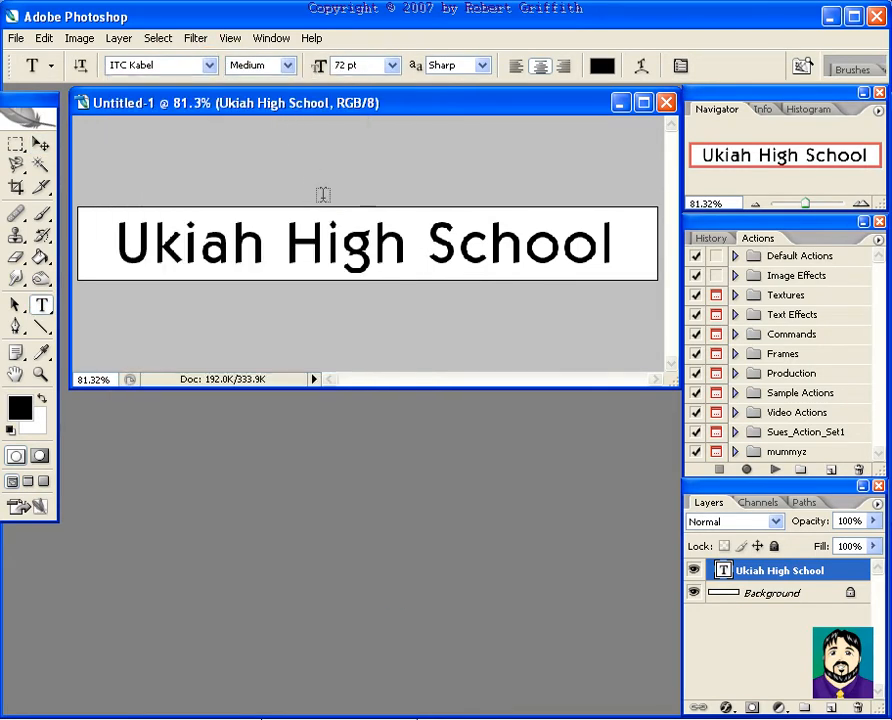
{"action": "mouse_move", "coordinate": [118, 38]}
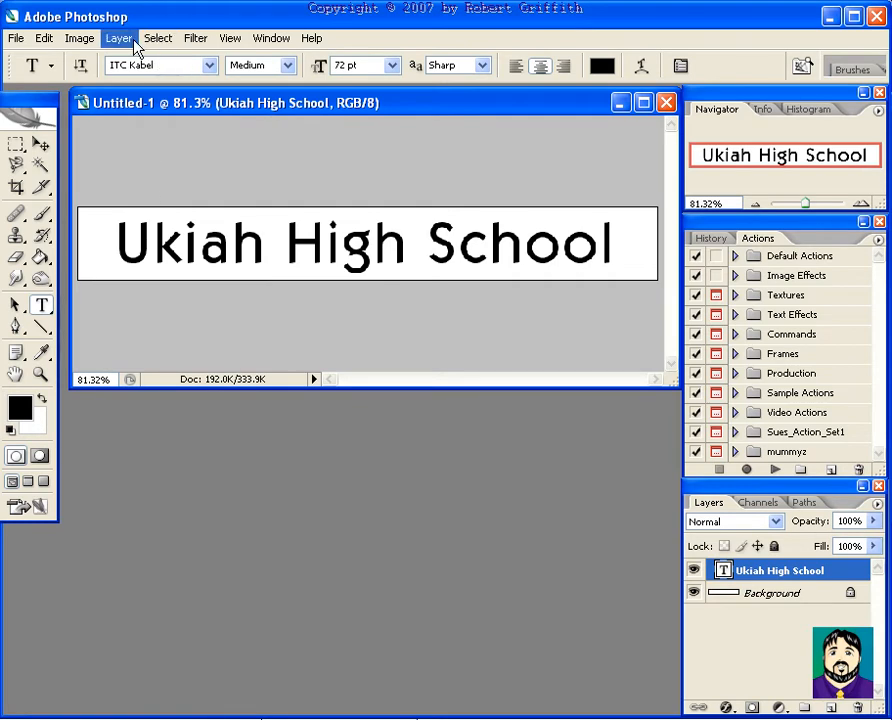
{"action": "left_click", "coordinate": [117, 38]}
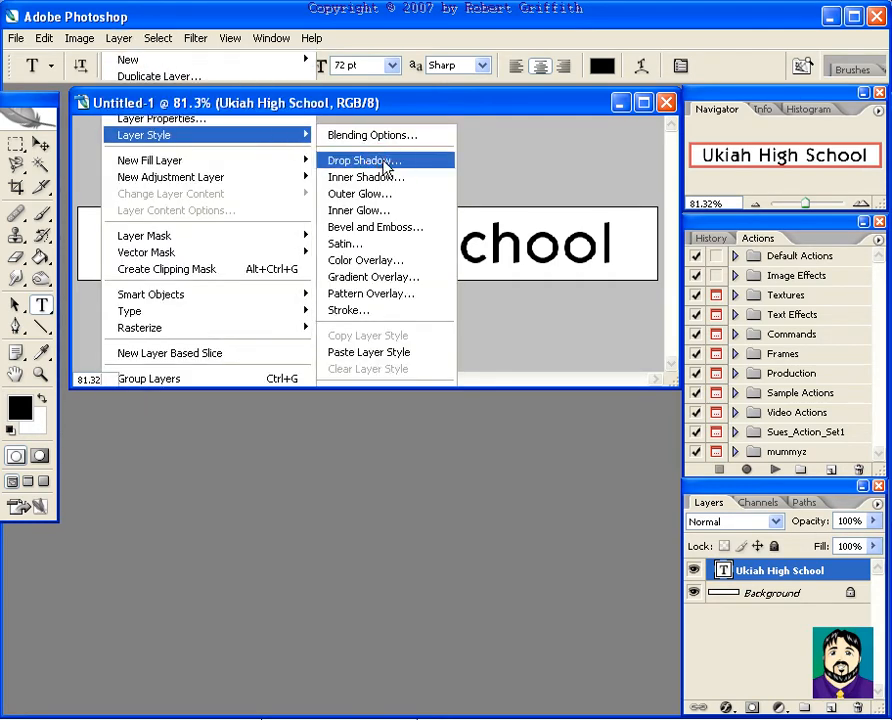
{"action": "left_click", "coordinate": [364, 160]}
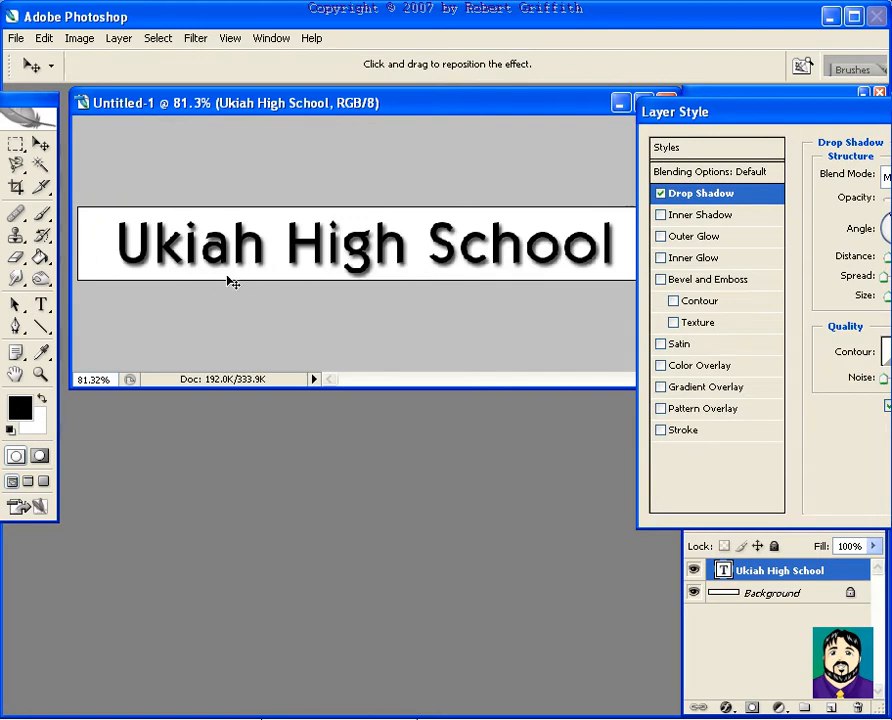
{"action": "mouse_move", "coordinate": [715, 235]}
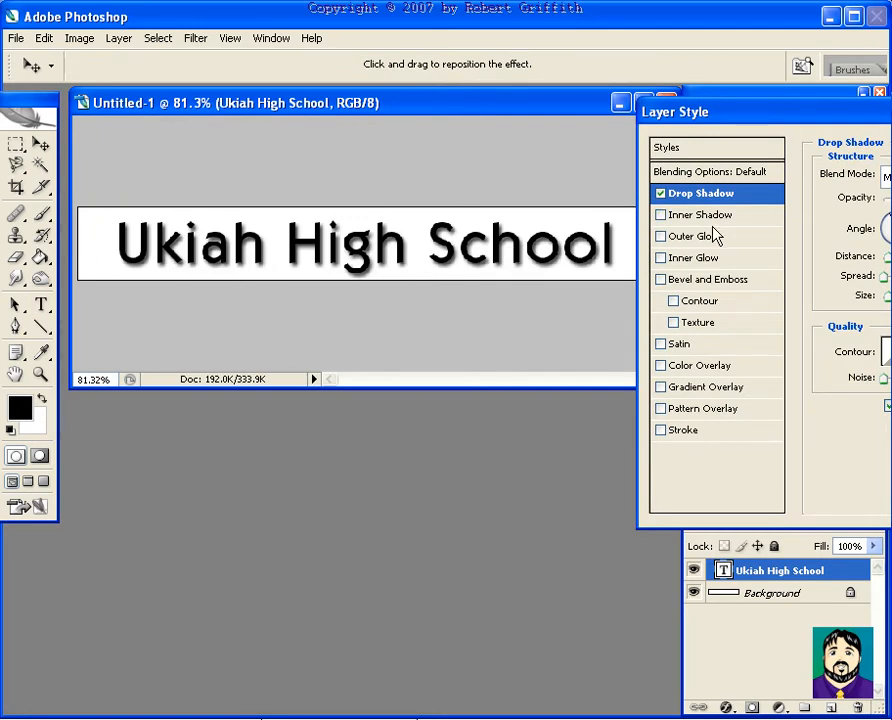
{"action": "mouse_move", "coordinate": [708, 280]}
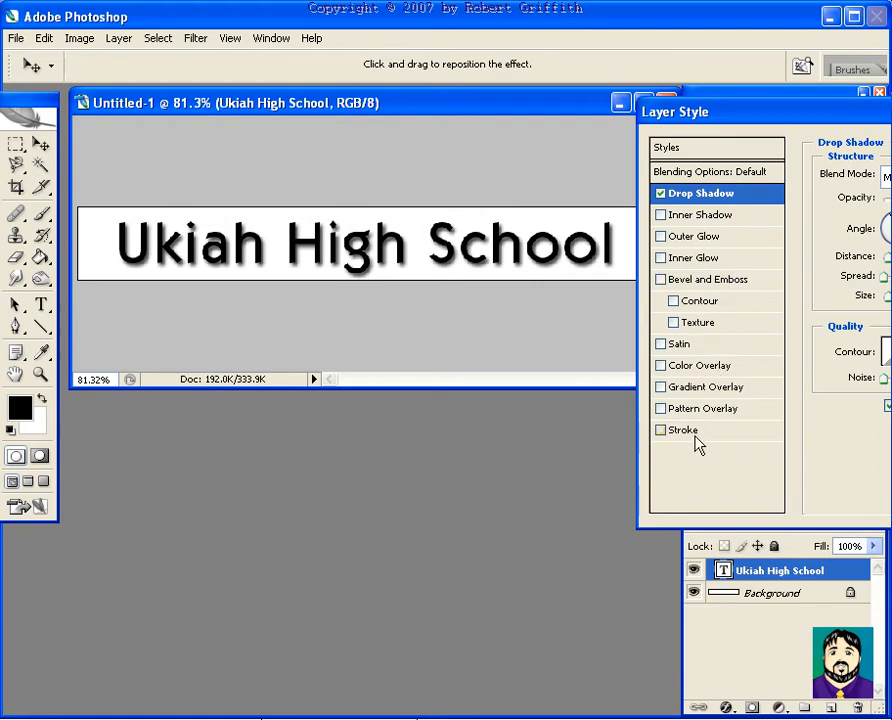
- Enable Stroke in Layer Style and set its colour to gold
{"action": "left_click", "coordinate": [661, 430]}
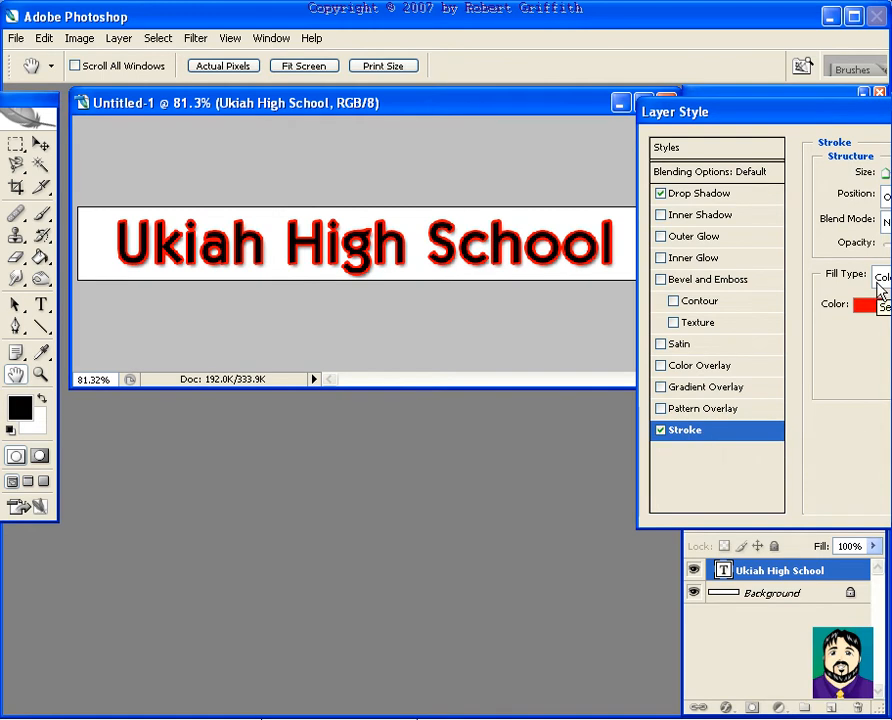
{"action": "mouse_move", "coordinate": [865, 305]}
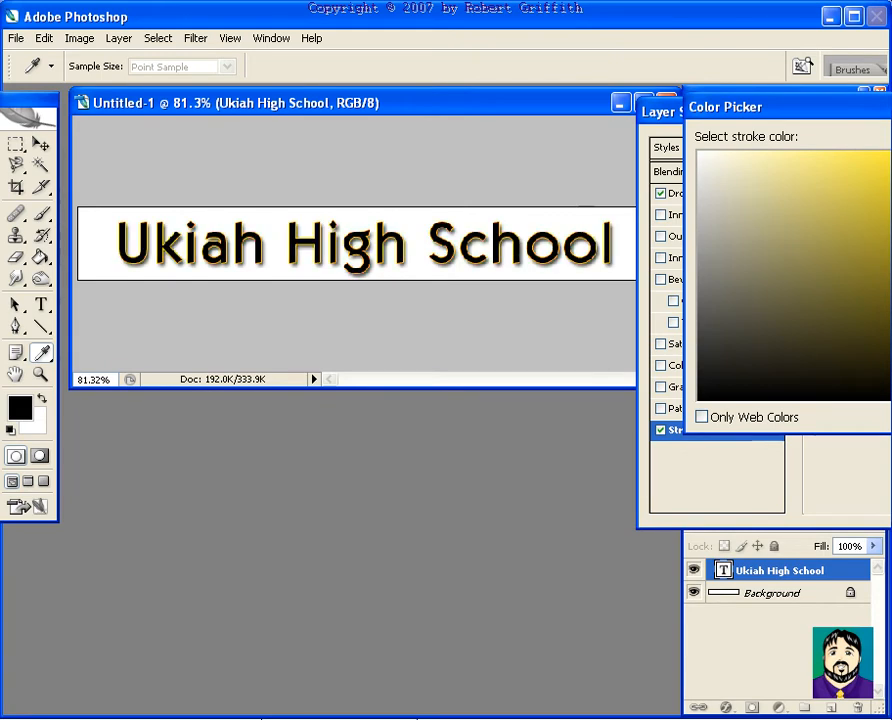
{"action": "left_click", "coordinate": [876, 16]}
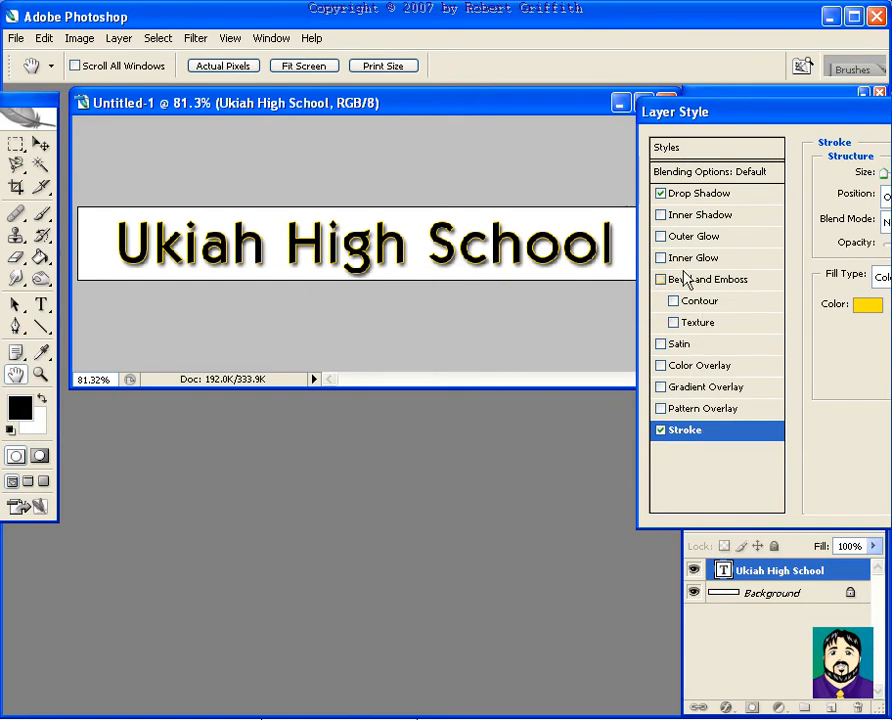
- View Outer Glow, turn Inner Shadow and Bevel and Emboss off, and commit the styles
{"action": "left_click", "coordinate": [696, 236]}
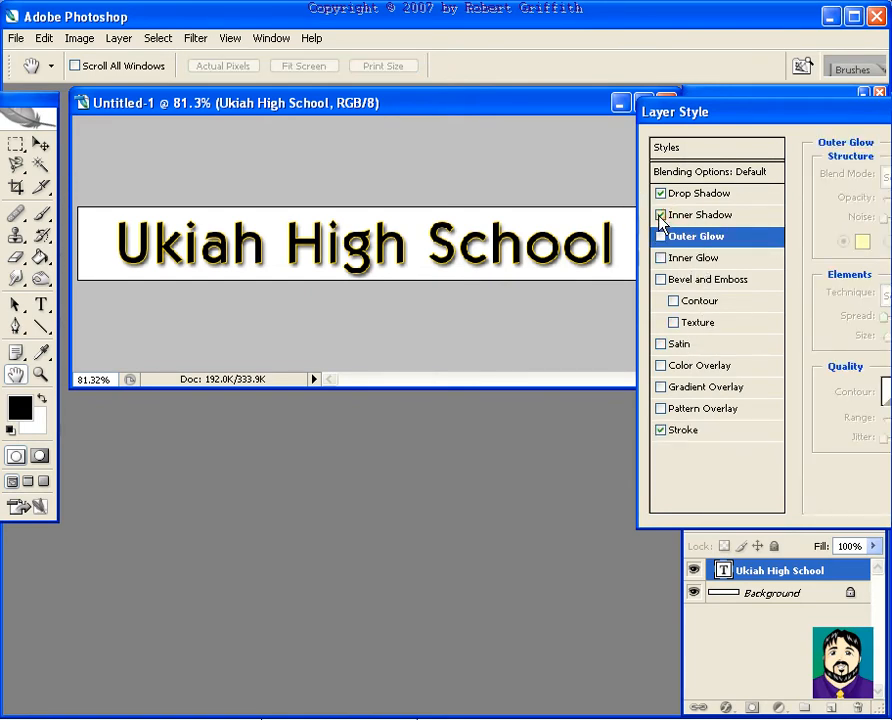
{"action": "left_click", "coordinate": [660, 215]}
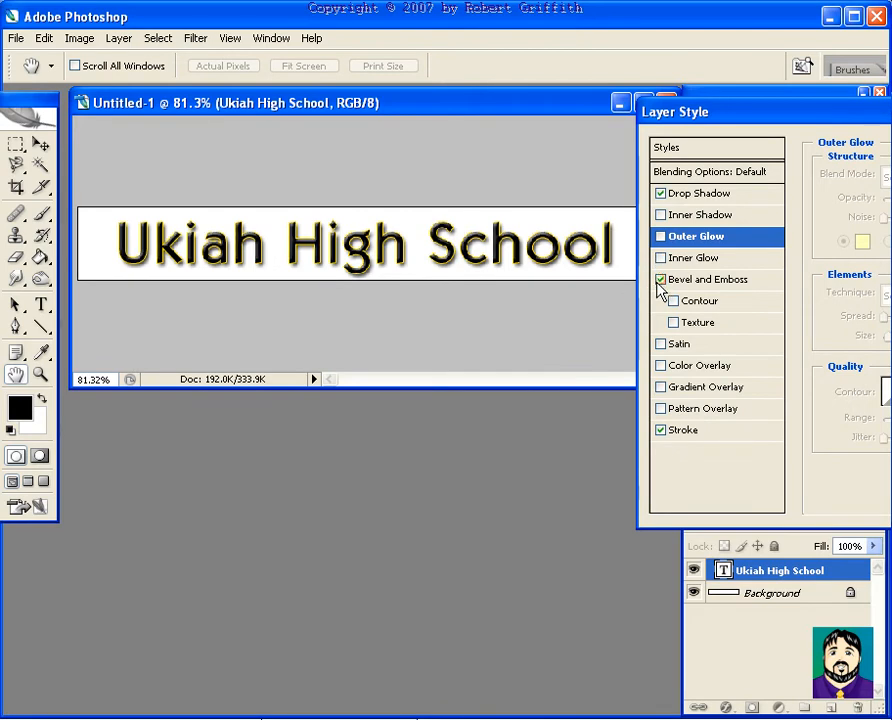
{"action": "left_click", "coordinate": [660, 279]}
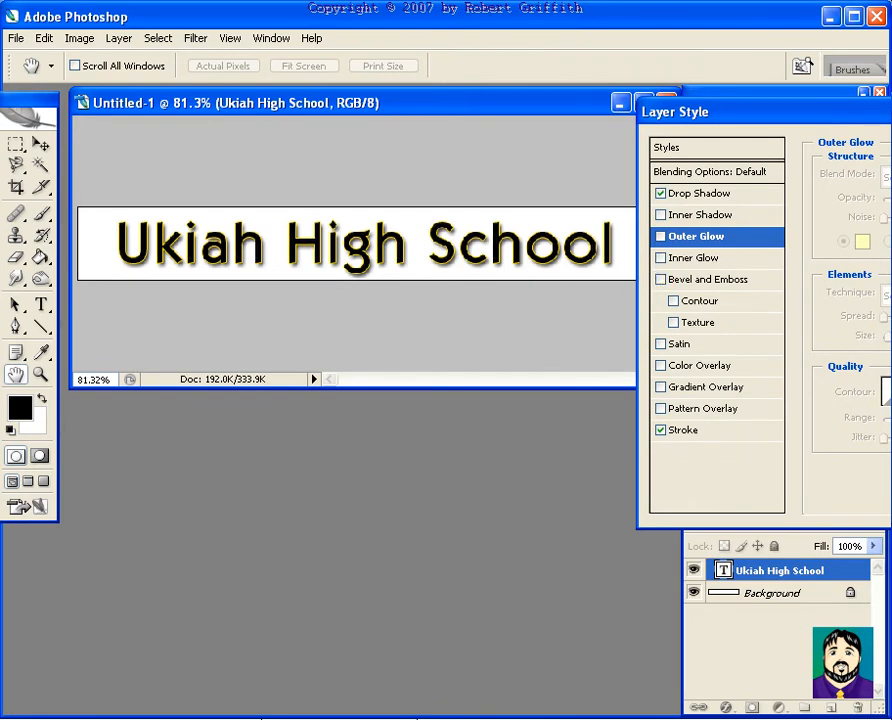
{"action": "left_click", "coordinate": [41, 304]}
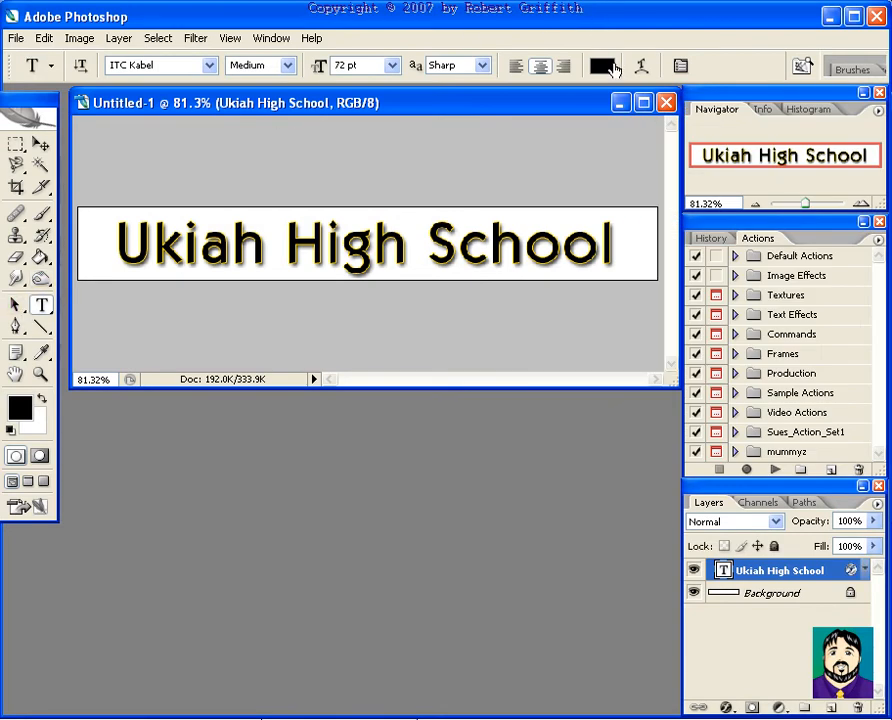
- Colour the text purple, then select the Background layer
{"action": "left_click", "coordinate": [599, 66]}
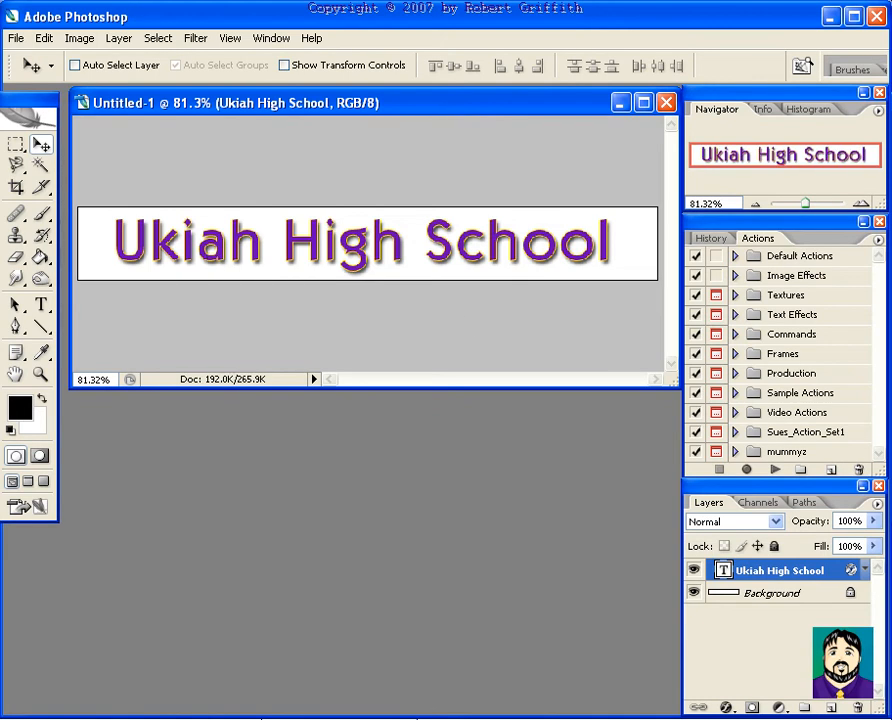
{"action": "left_click", "coordinate": [768, 592]}
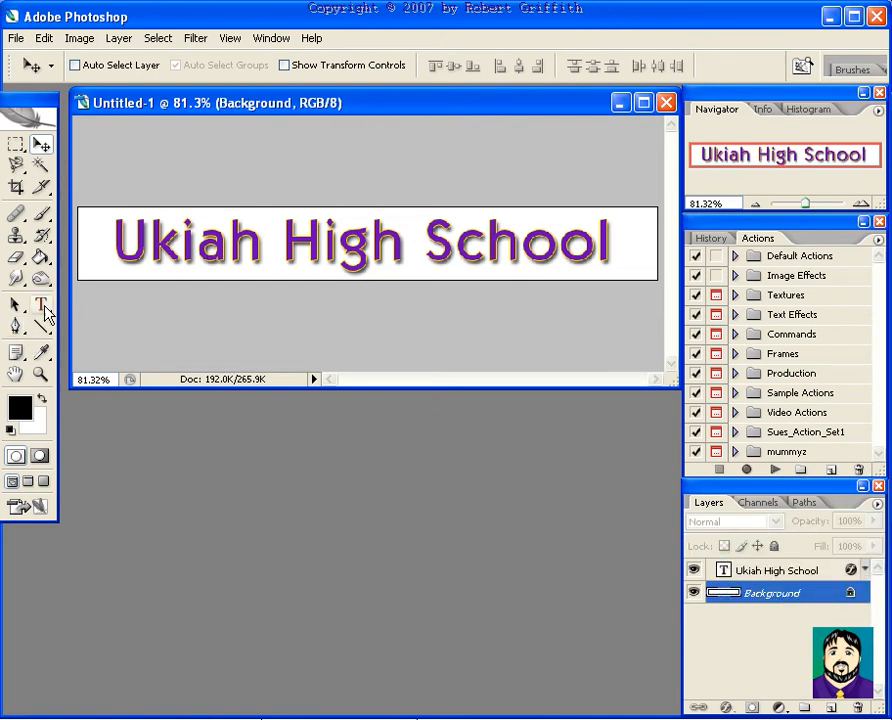
- Fill the background with black using Paint Bucket and zoom to 100%
{"action": "left_click", "coordinate": [14, 257]}
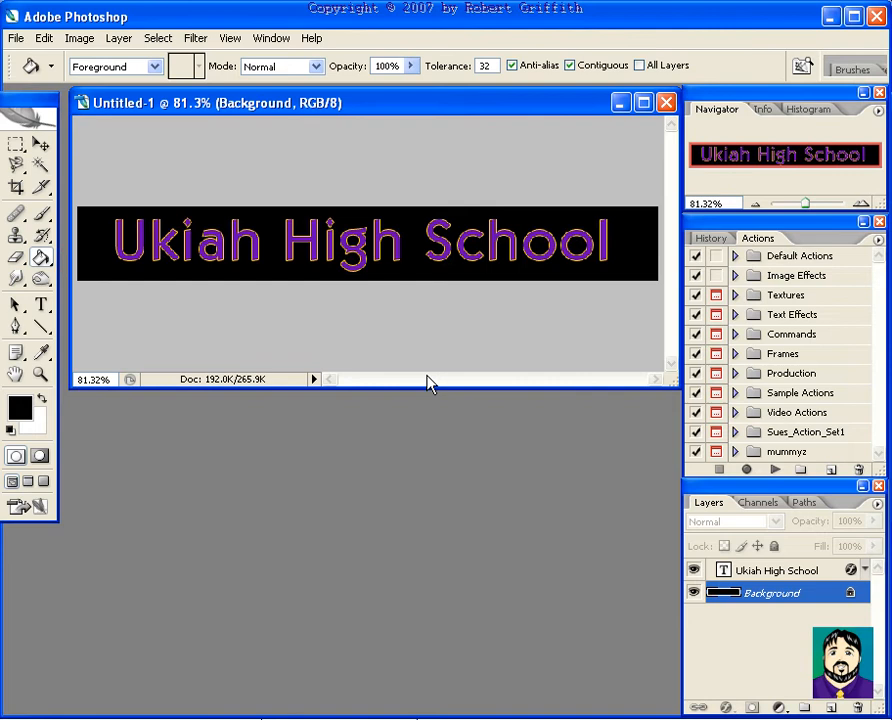
{"action": "mouse_move", "coordinate": [180, 245]}
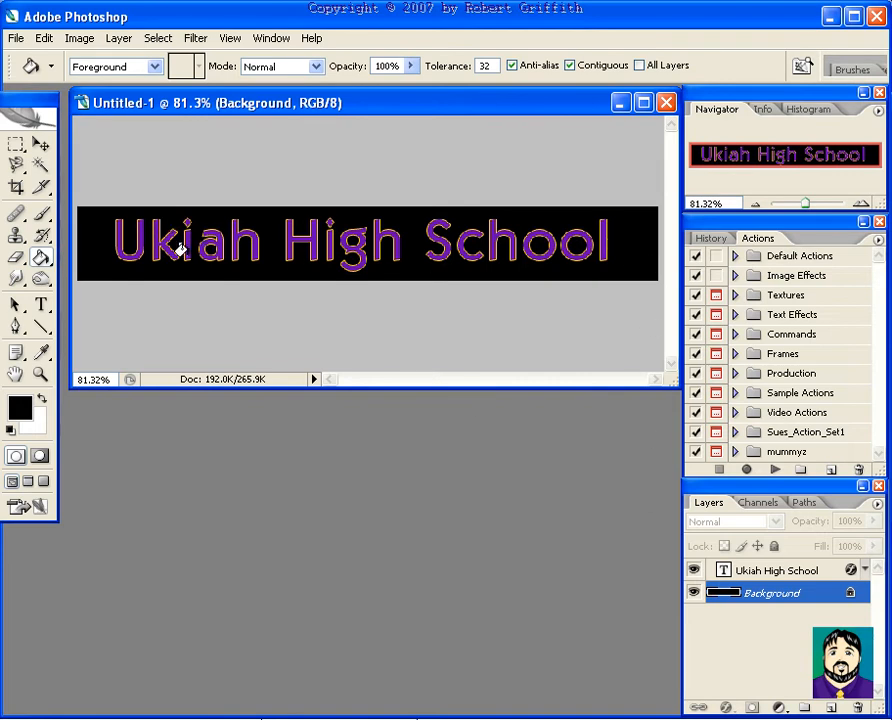
{"action": "mouse_move", "coordinate": [180, 118]}
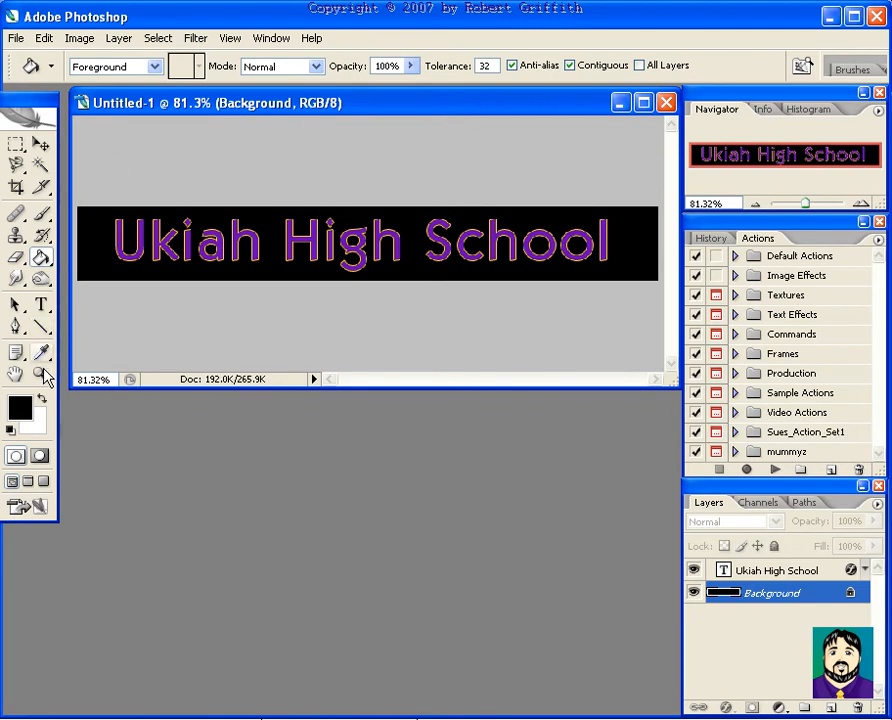
{"action": "left_click", "coordinate": [41, 375]}
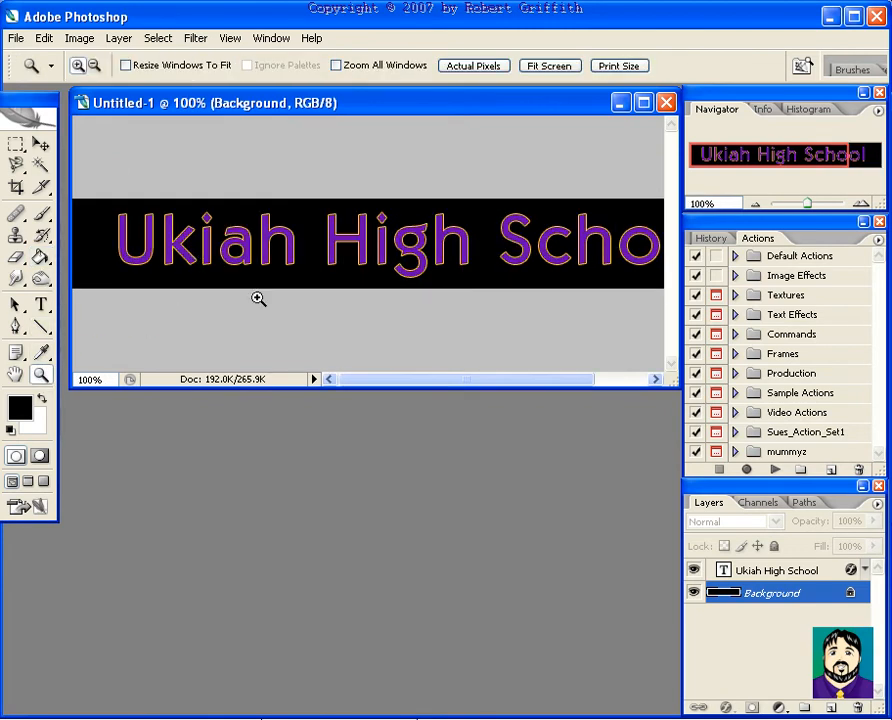
{"action": "mouse_move", "coordinate": [84, 278]}
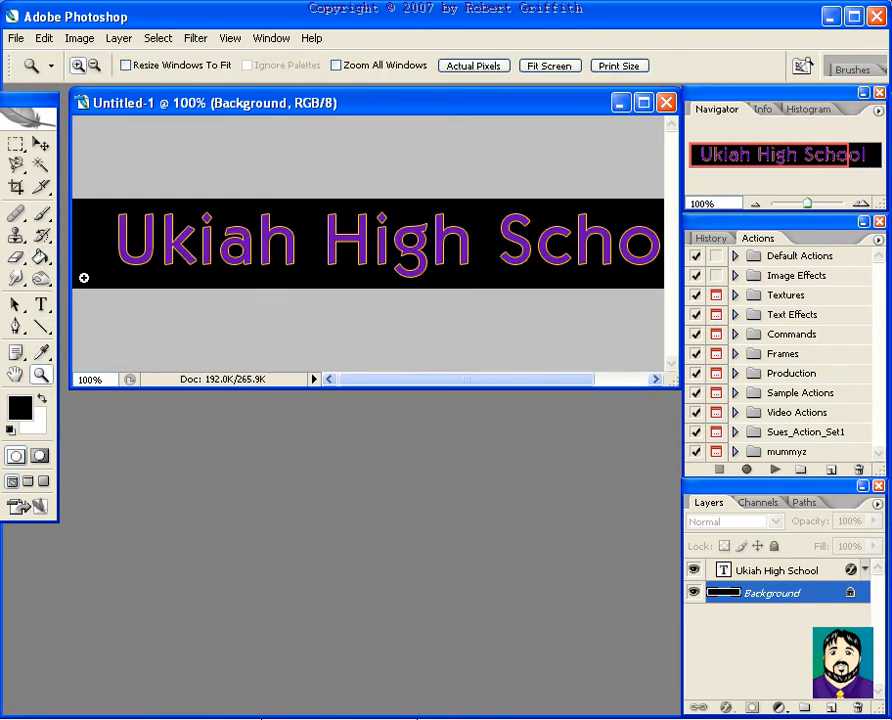
{"action": "mouse_move", "coordinate": [293, 164]}
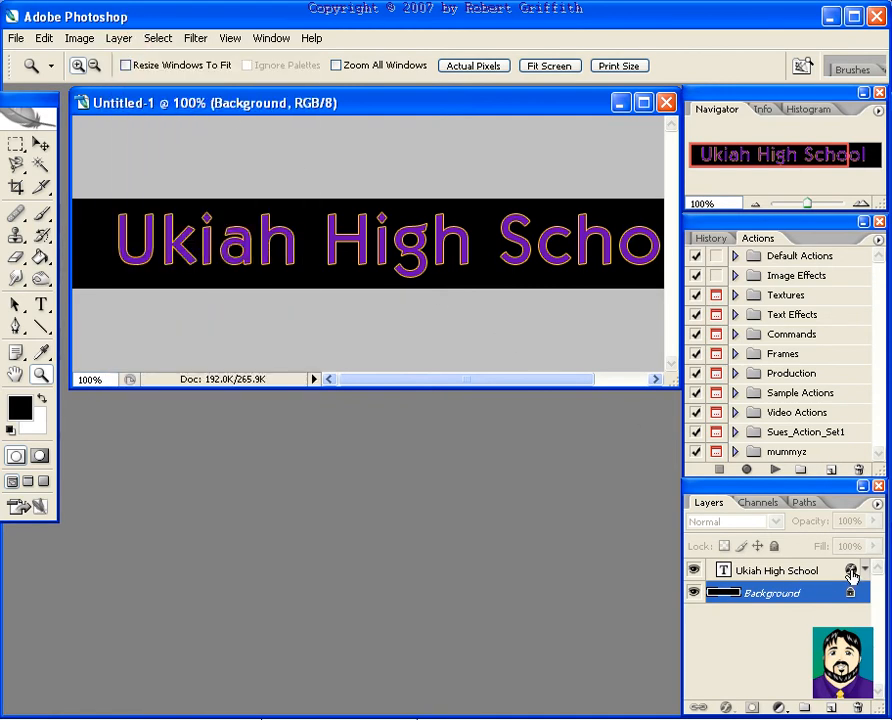
- Increase the text layer's gold Stroke size in Layer Style
{"action": "left_click", "coordinate": [780, 569]}
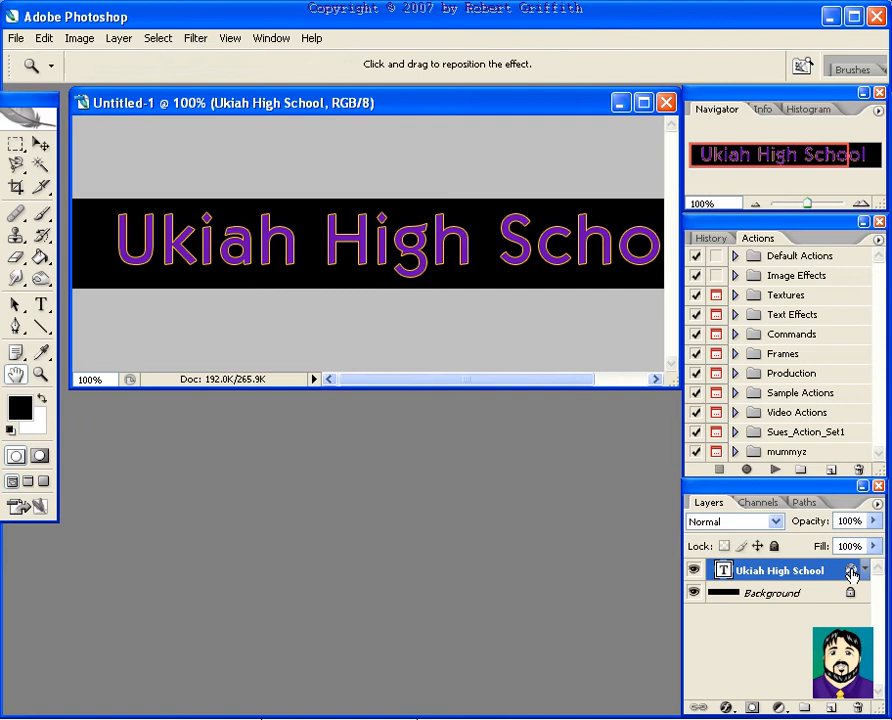
{"action": "double_click", "coordinate": [790, 569]}
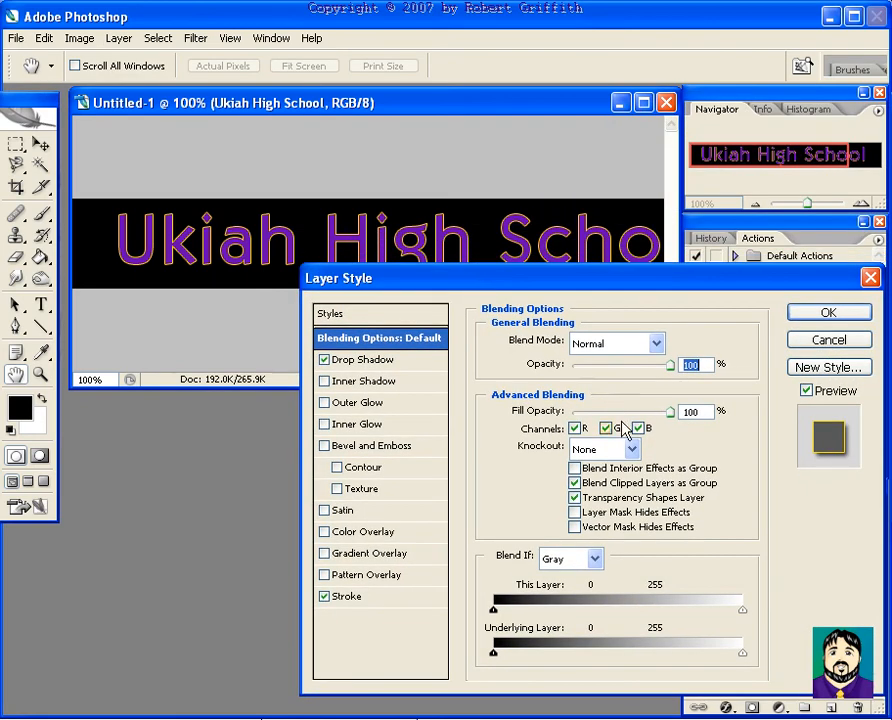
{"action": "left_click", "coordinate": [348, 596]}
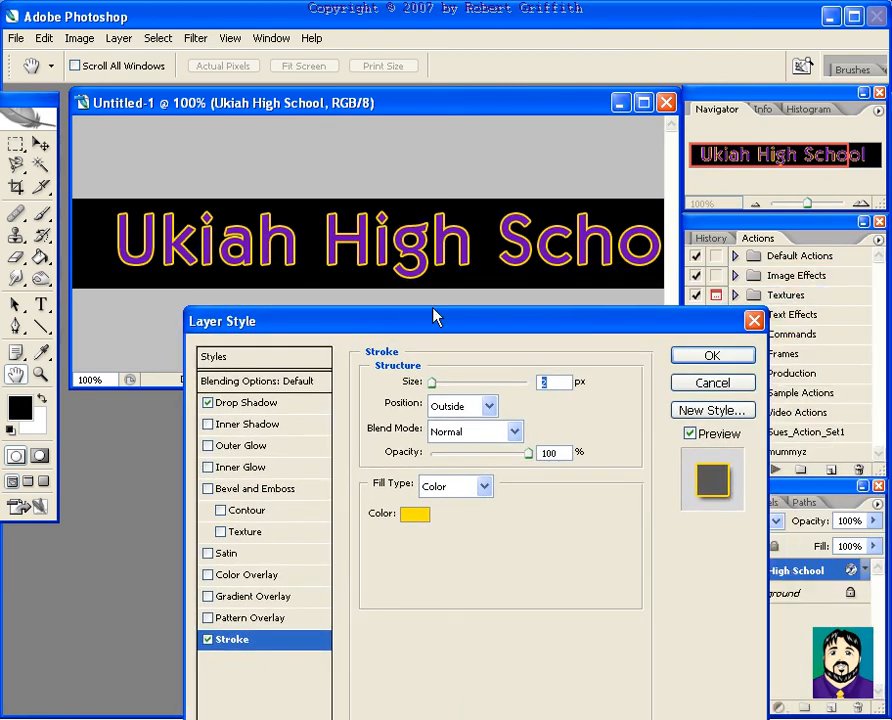
{"action": "left_click", "coordinate": [712, 355]}
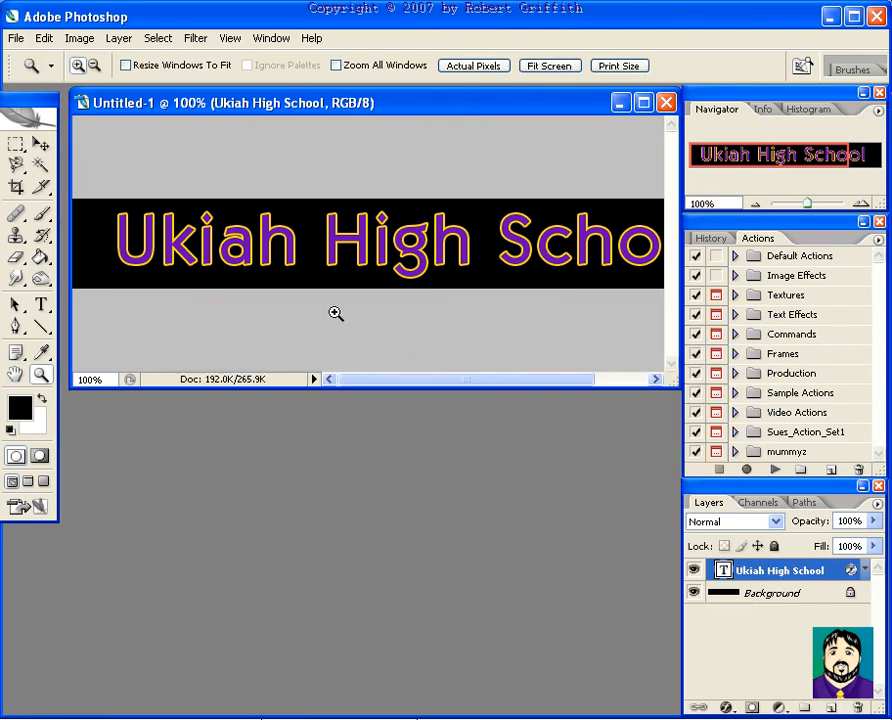
{"action": "mouse_move", "coordinate": [585, 395]}
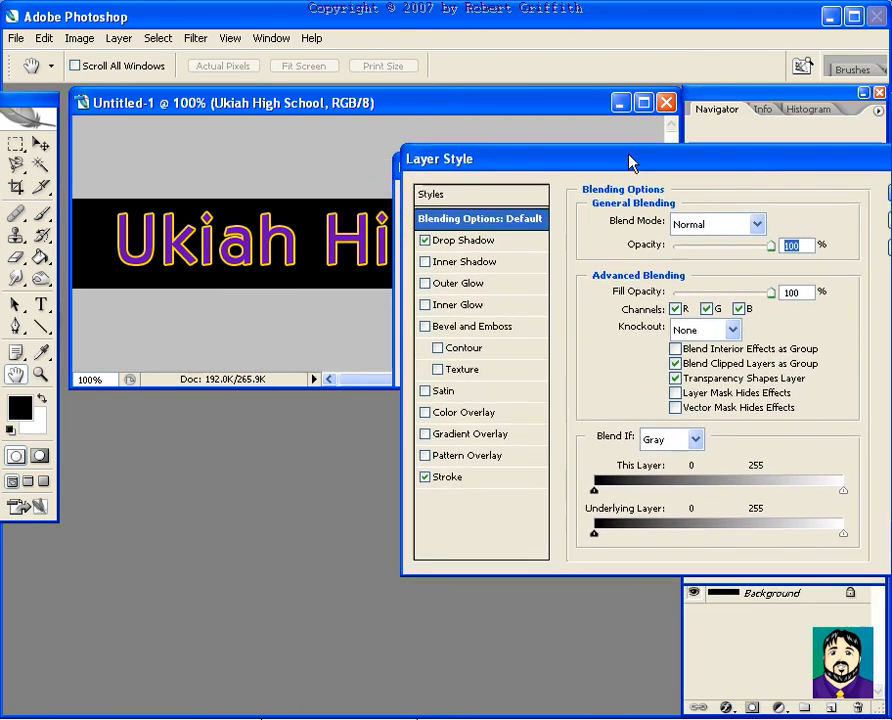
- Enable Bevel and Emboss with Contour and Satin, and disable Inner Shadow
{"action": "left_click", "coordinate": [470, 314]}
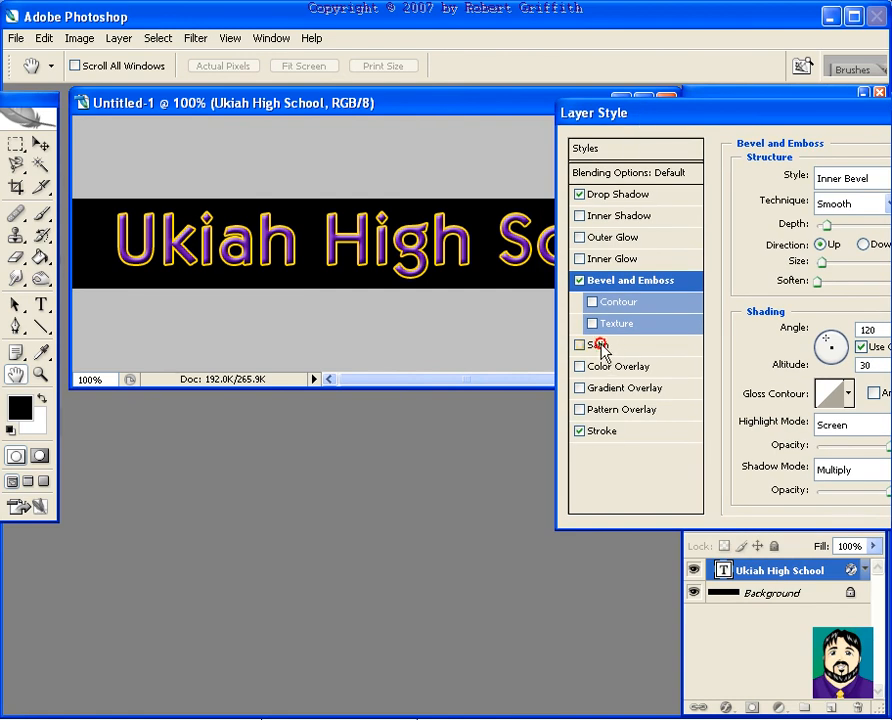
{"action": "left_click", "coordinate": [579, 345]}
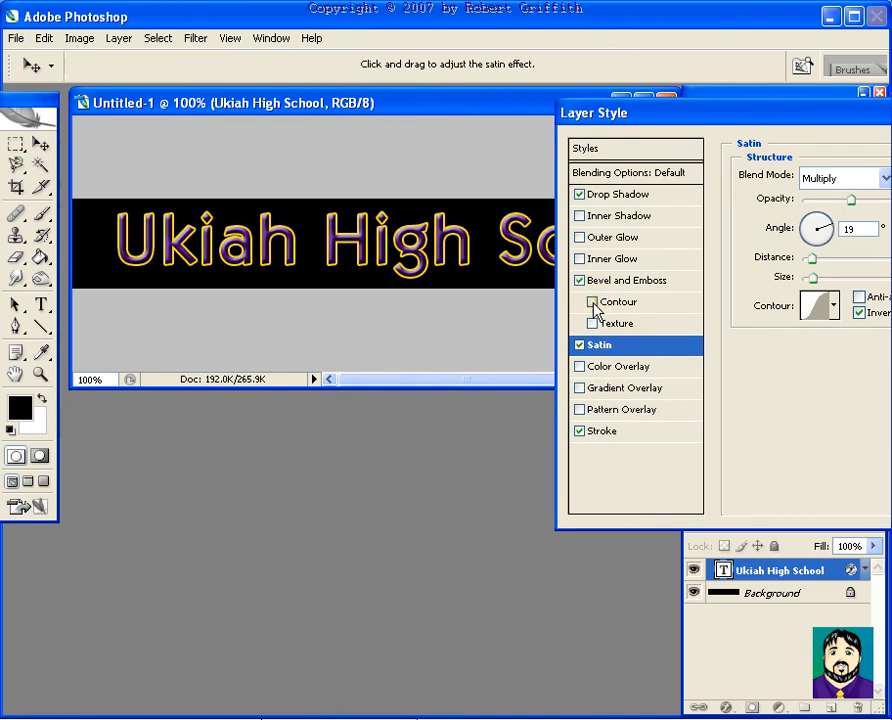
{"action": "left_click", "coordinate": [580, 301]}
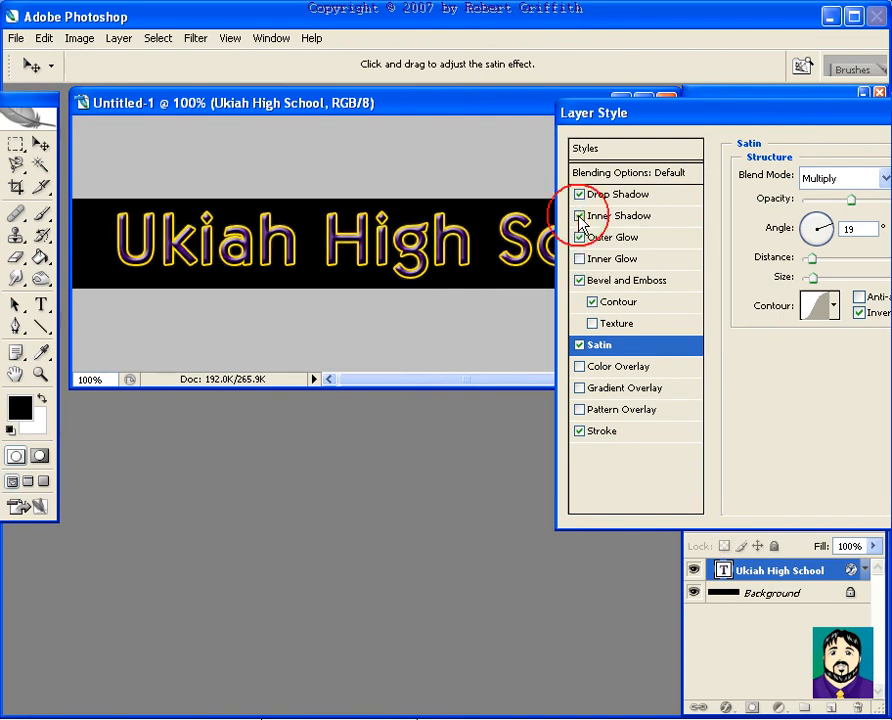
{"action": "left_click", "coordinate": [579, 216]}
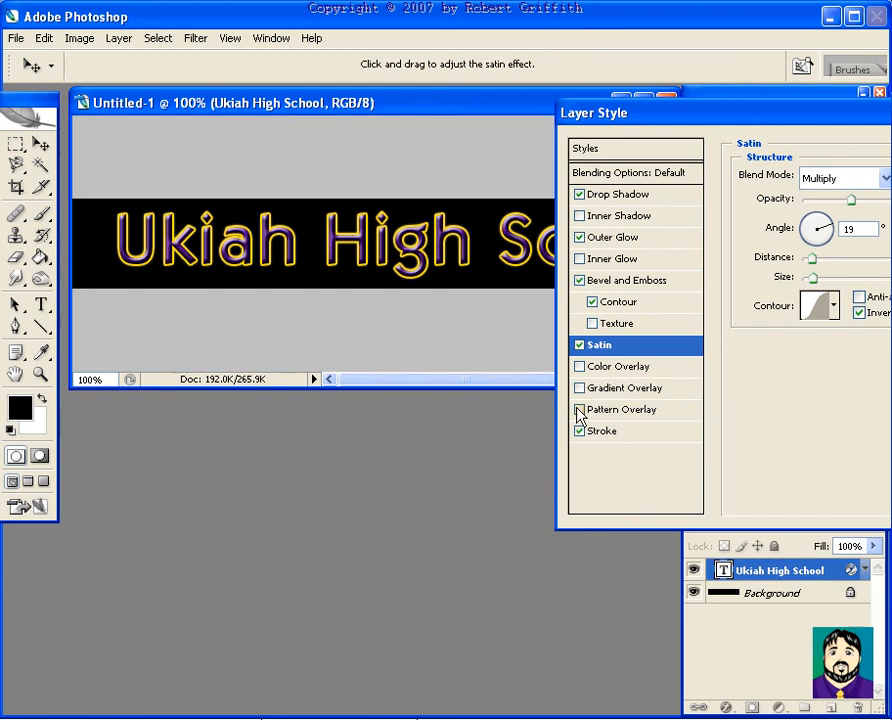